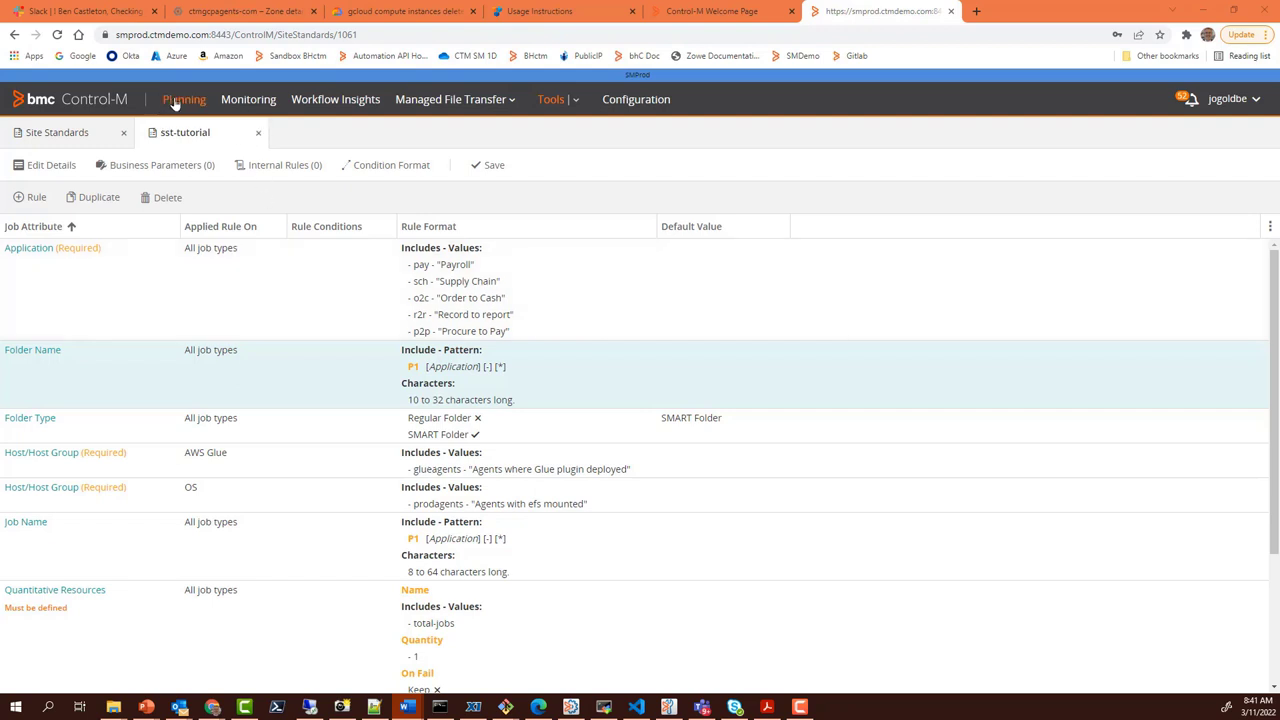
- Go to the Planning home page, which shows an empty My Work list
{"action": "left_click", "coordinate": [184, 99]}
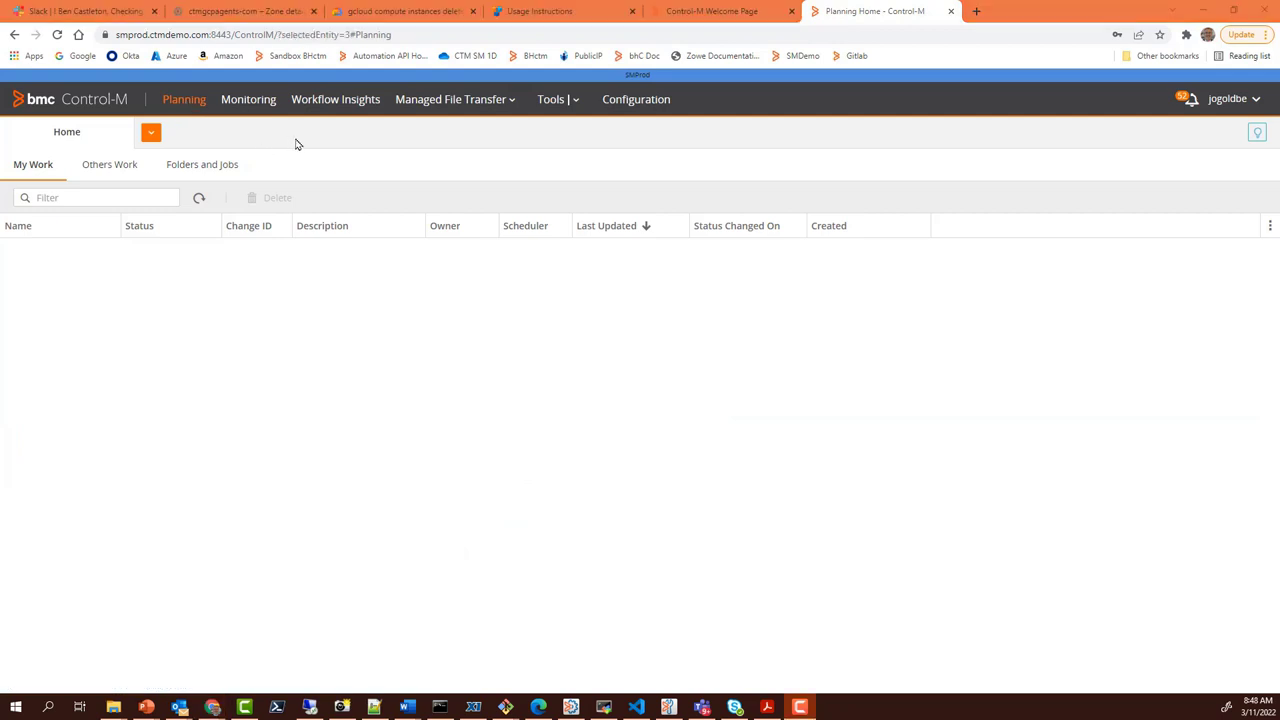
{"action": "mouse_move", "coordinate": [137, 138]}
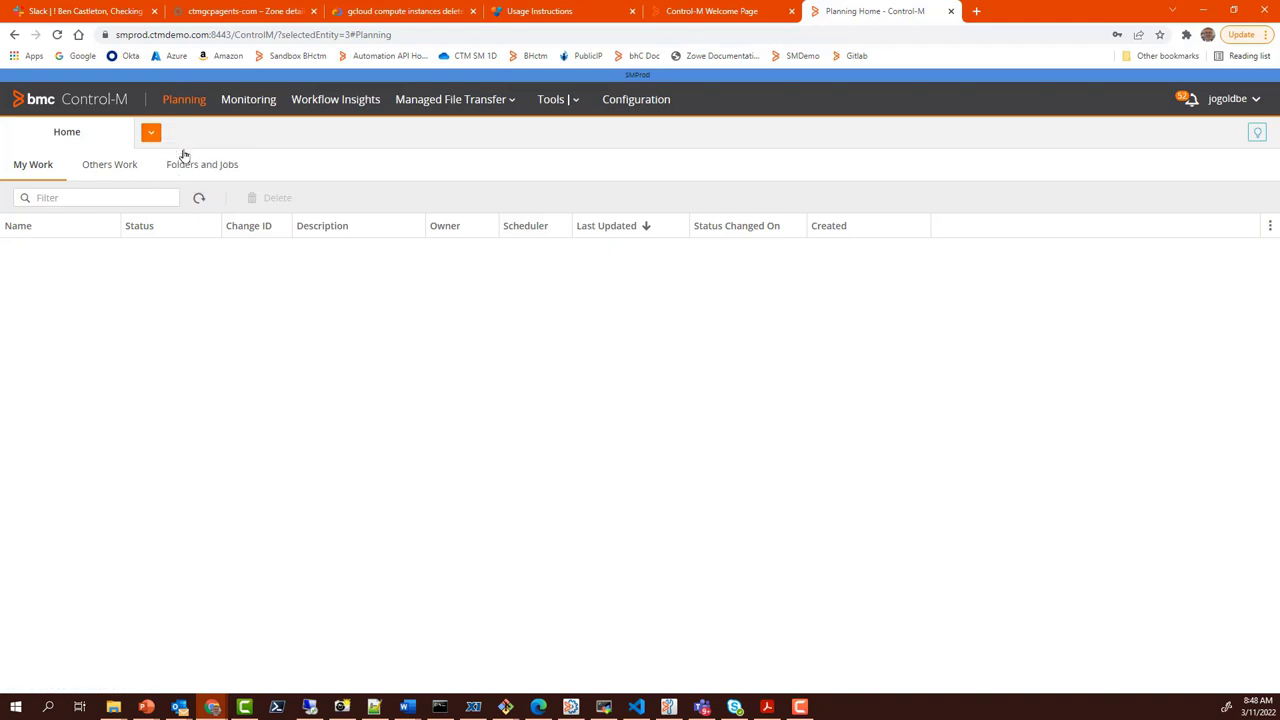
- Create Workspace_1 using sst-tutorial, smprod and a SMART Folder
{"action": "left_click", "coordinate": [151, 131]}
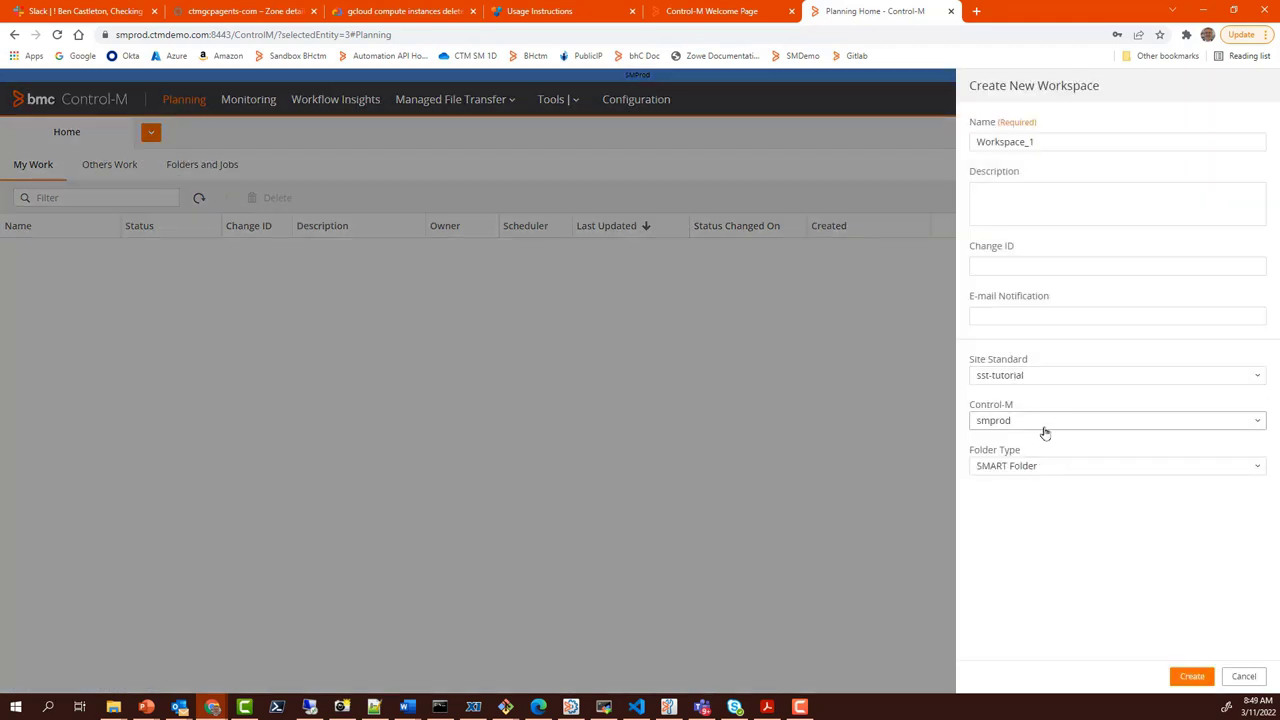
{"action": "mouse_move", "coordinate": [1018, 483]}
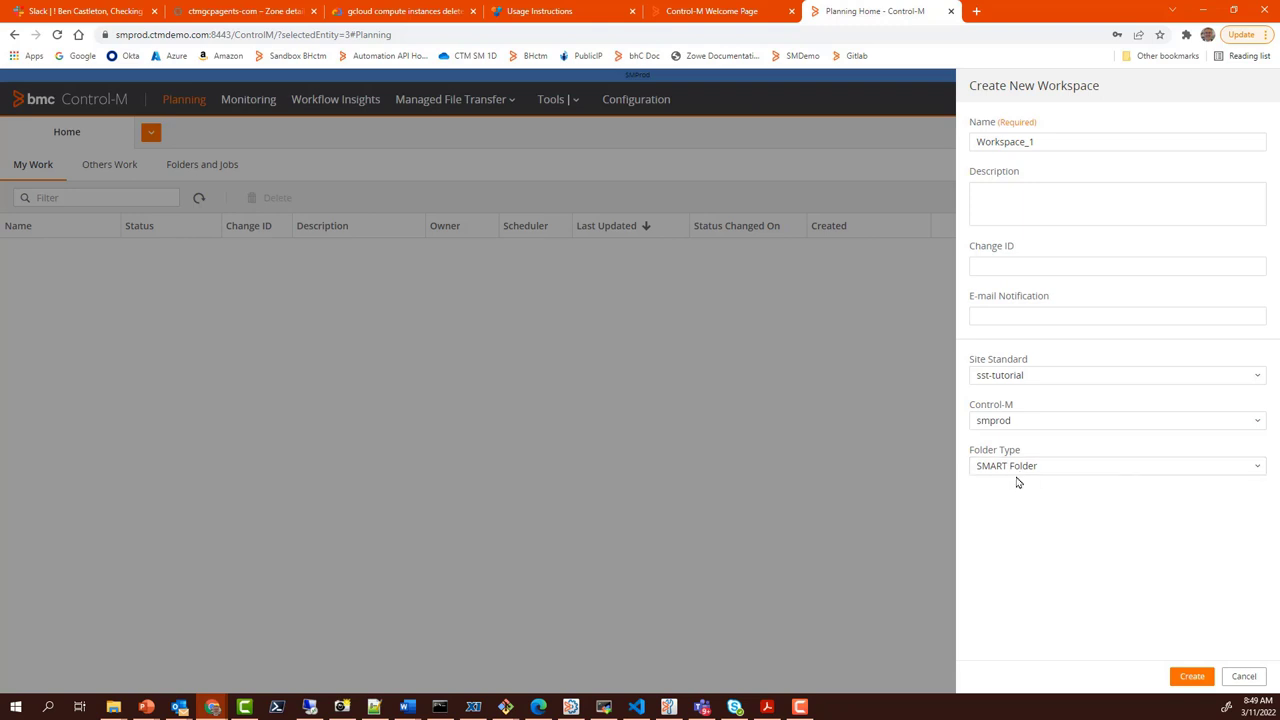
{"action": "mouse_move", "coordinate": [1186, 660]}
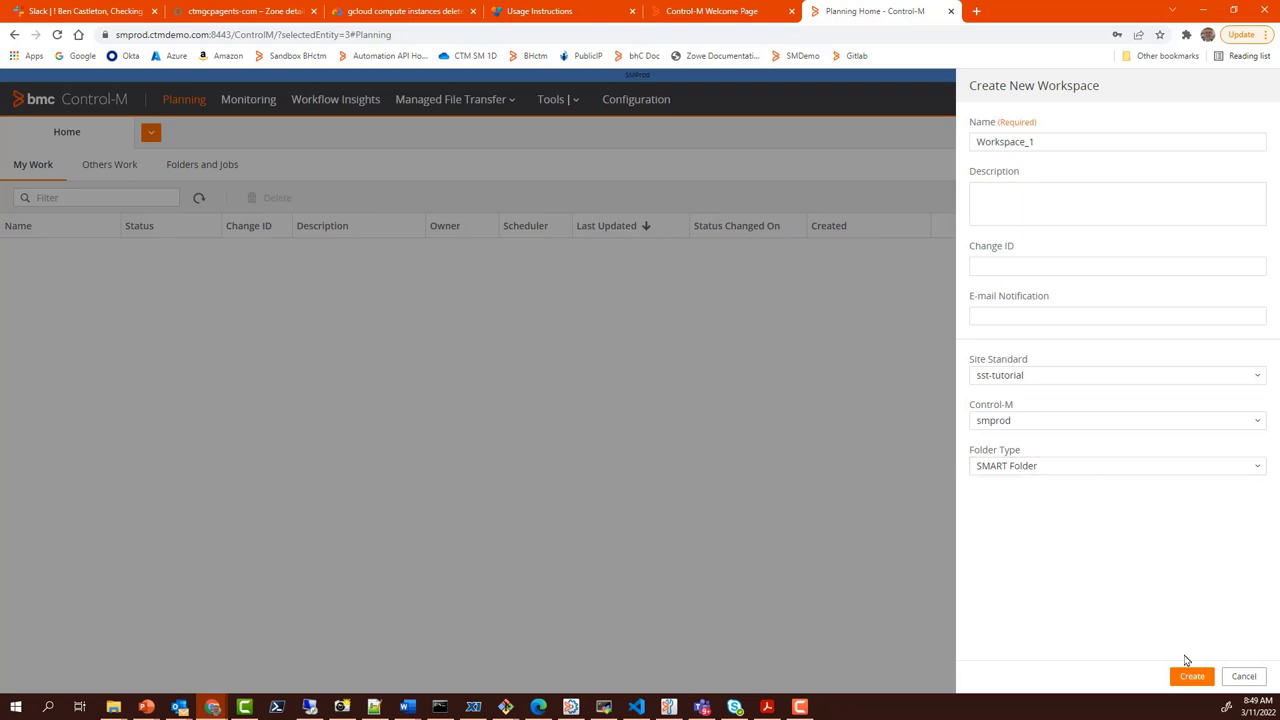
{"action": "left_click", "coordinate": [1191, 676]}
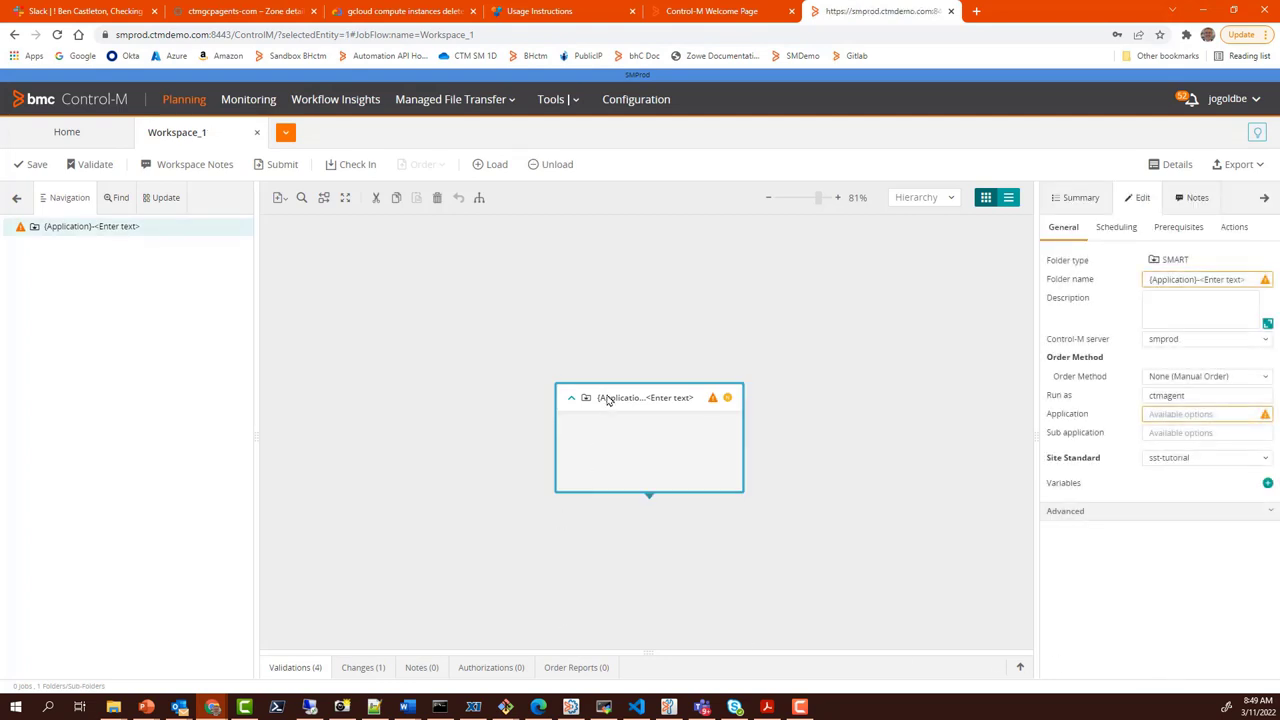
- Set the placeholder SMART folder's application to o2c
{"action": "left_click", "coordinate": [1200, 279]}
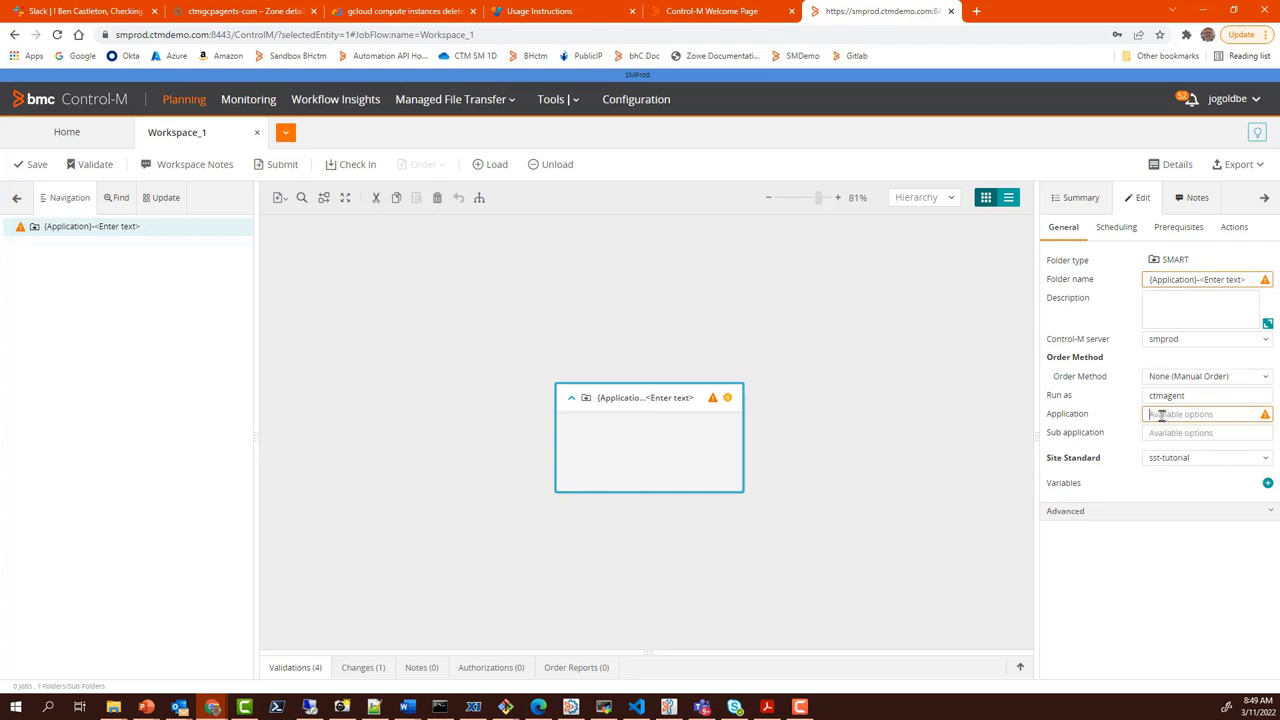
{"action": "left_click", "coordinate": [1205, 414]}
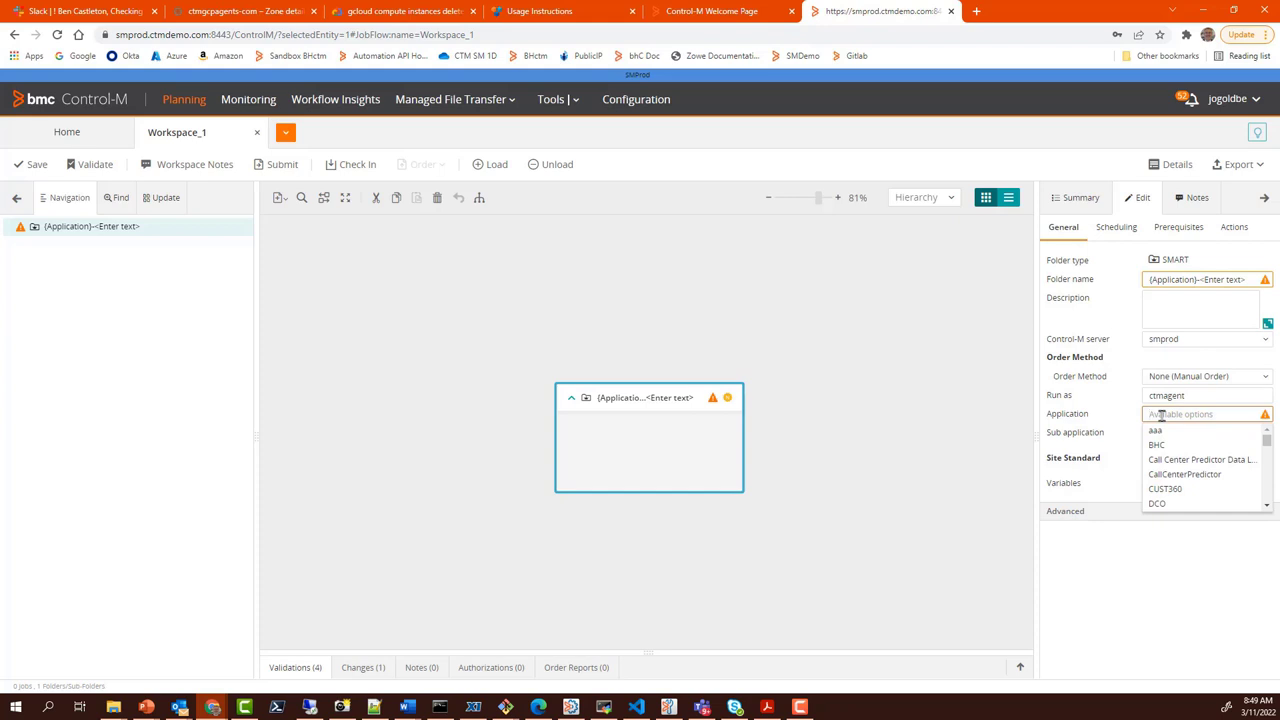
{"action": "type", "text": "o2c"}
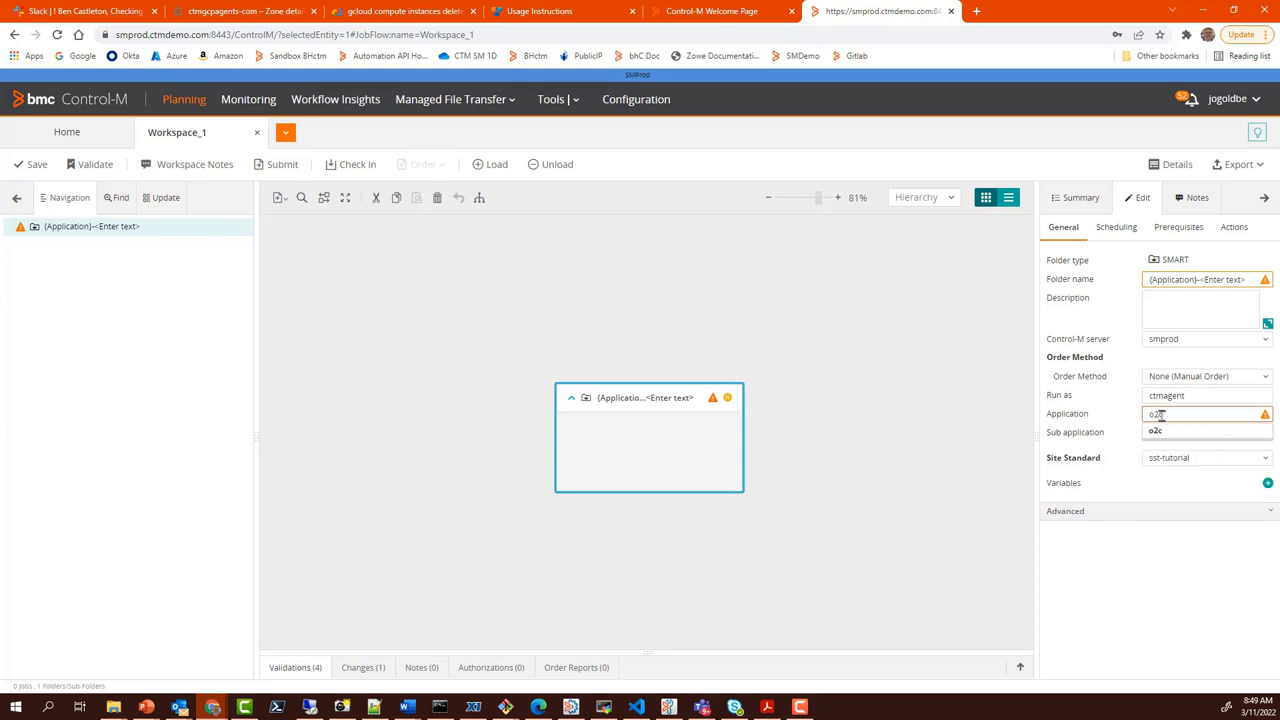
{"action": "left_click", "coordinate": [1200, 432]}
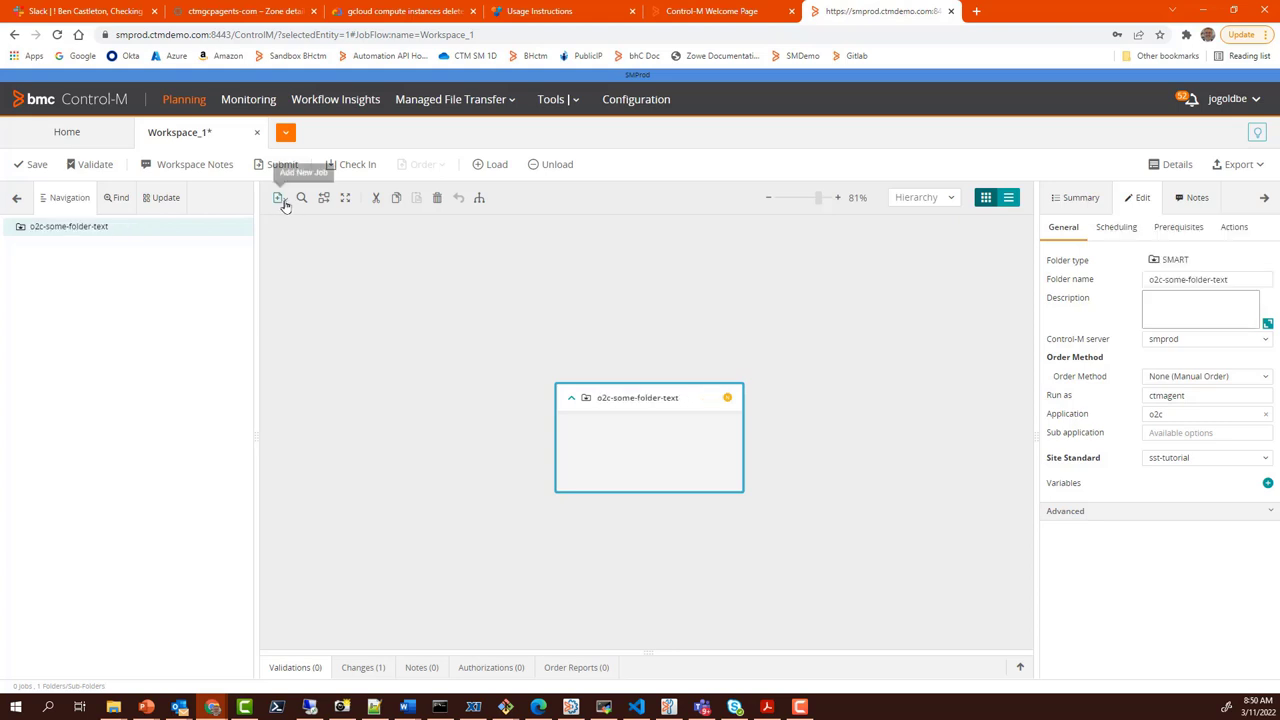
- Add OS job o2c-the-first-job-in-this-flow to the folder and validate against the site standard
{"action": "left_click", "coordinate": [278, 197]}
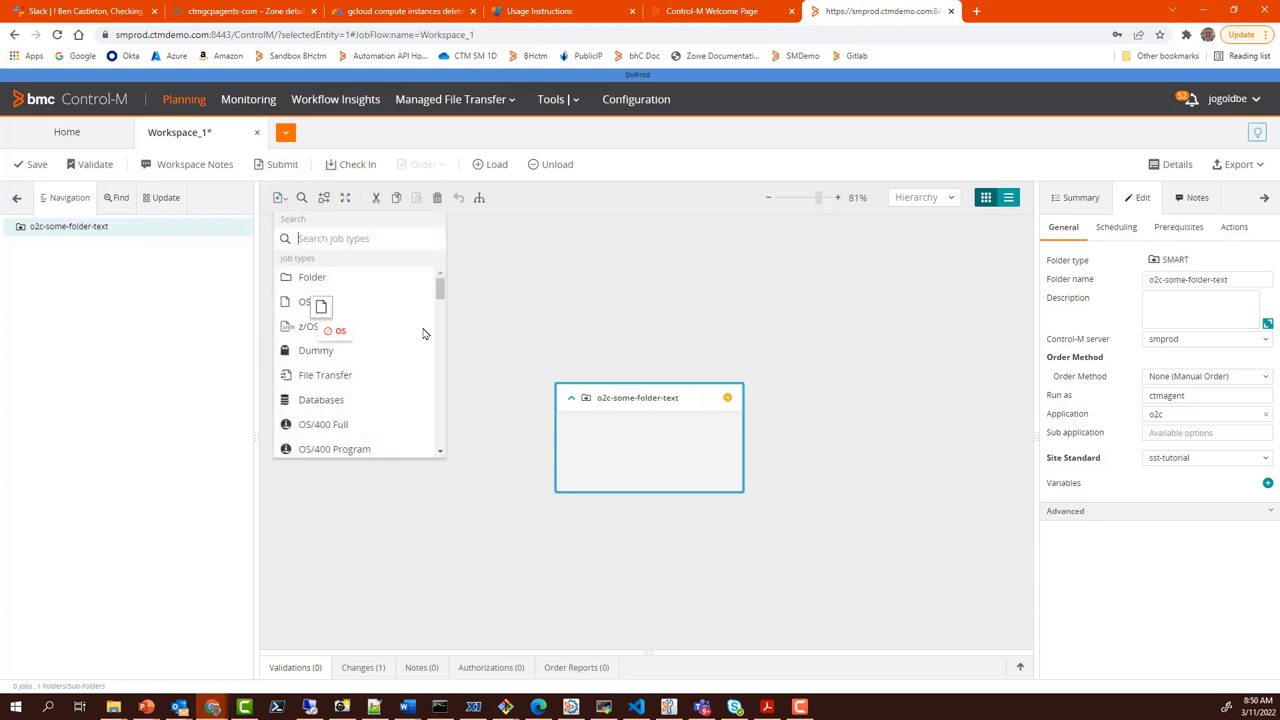
{"action": "left_click", "coordinate": [304, 301]}
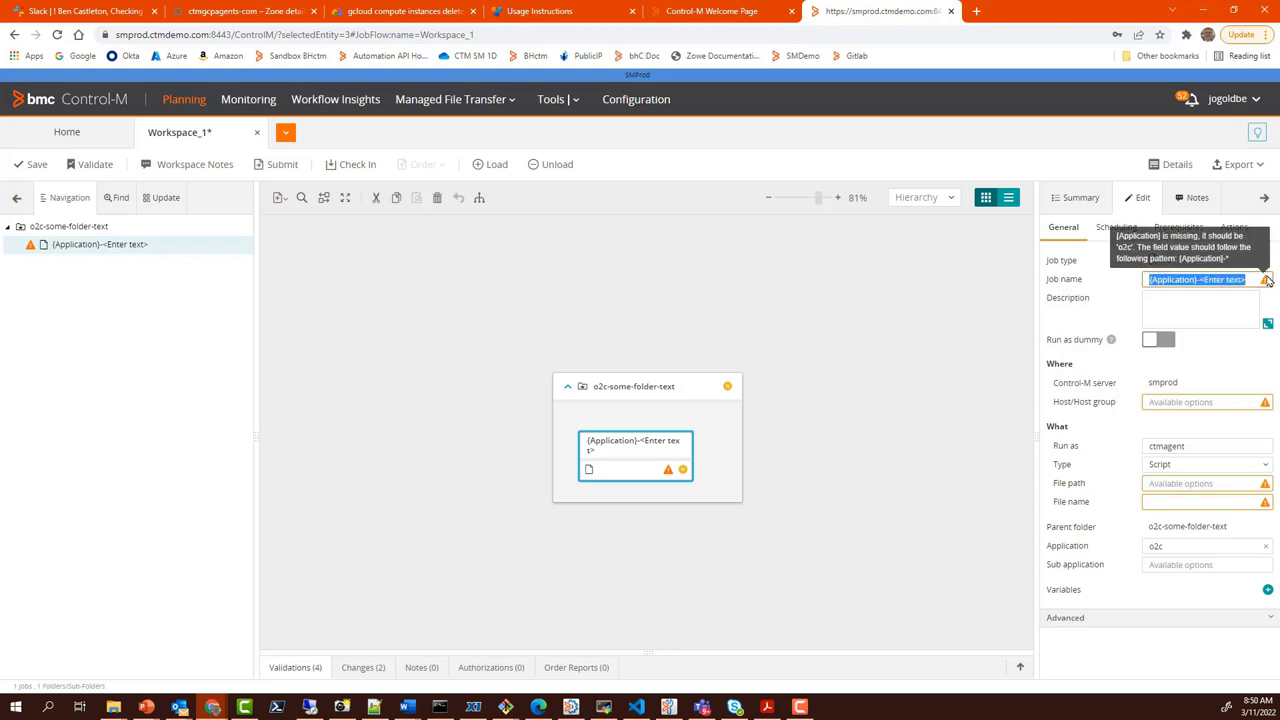
{"action": "type", "text": "o2c-the-first-job-in-this-flow"}
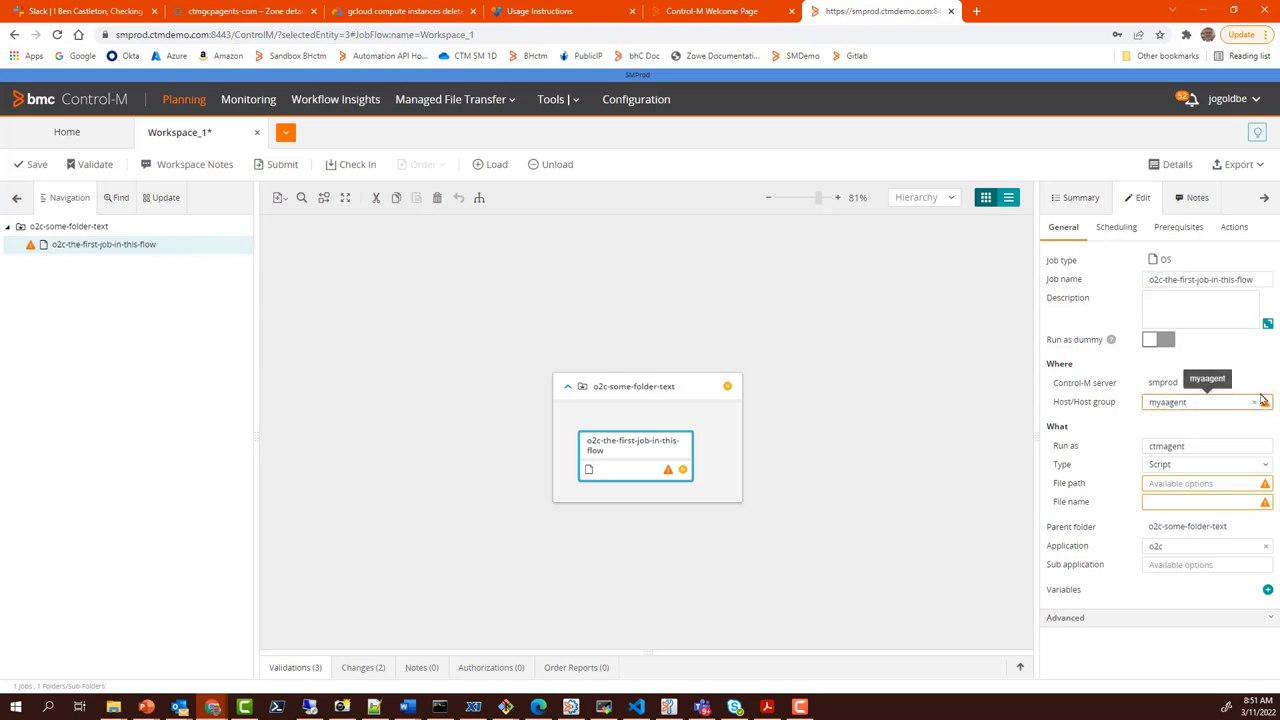
{"action": "mouse_move", "coordinate": [1264, 402]}
{"action": "type", "text": "ls"}
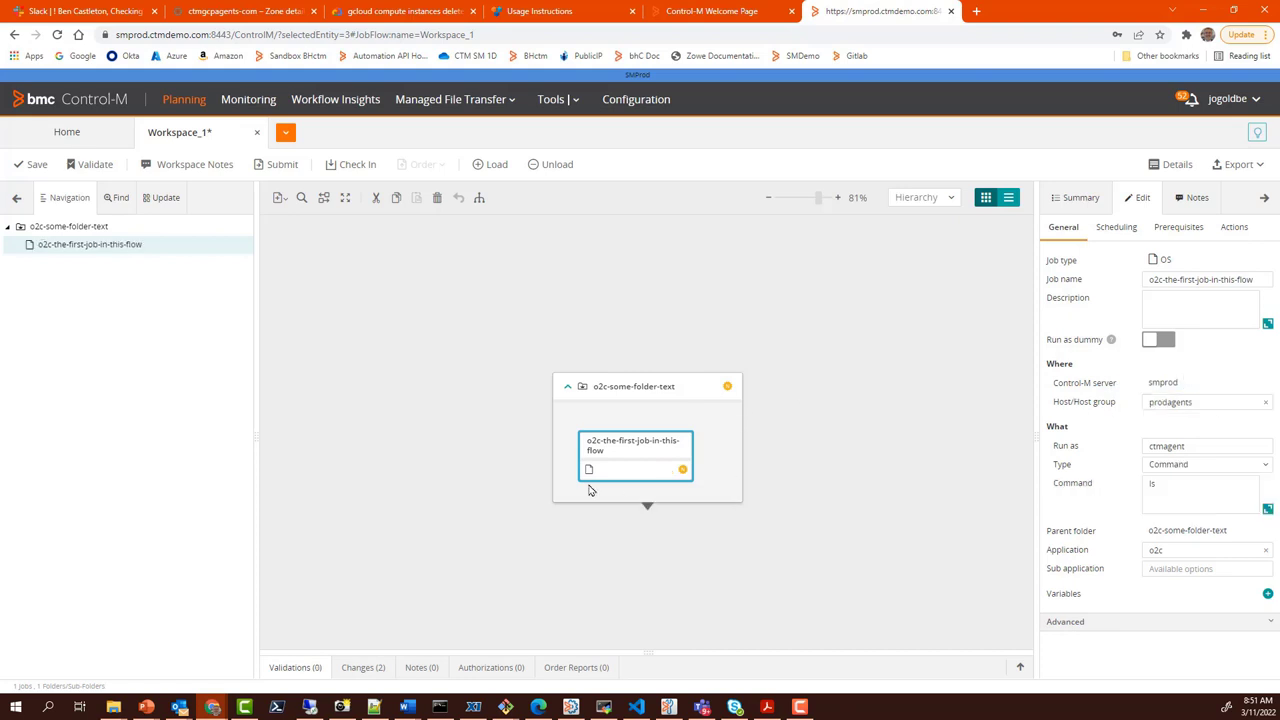
{"action": "mouse_move", "coordinate": [778, 420]}
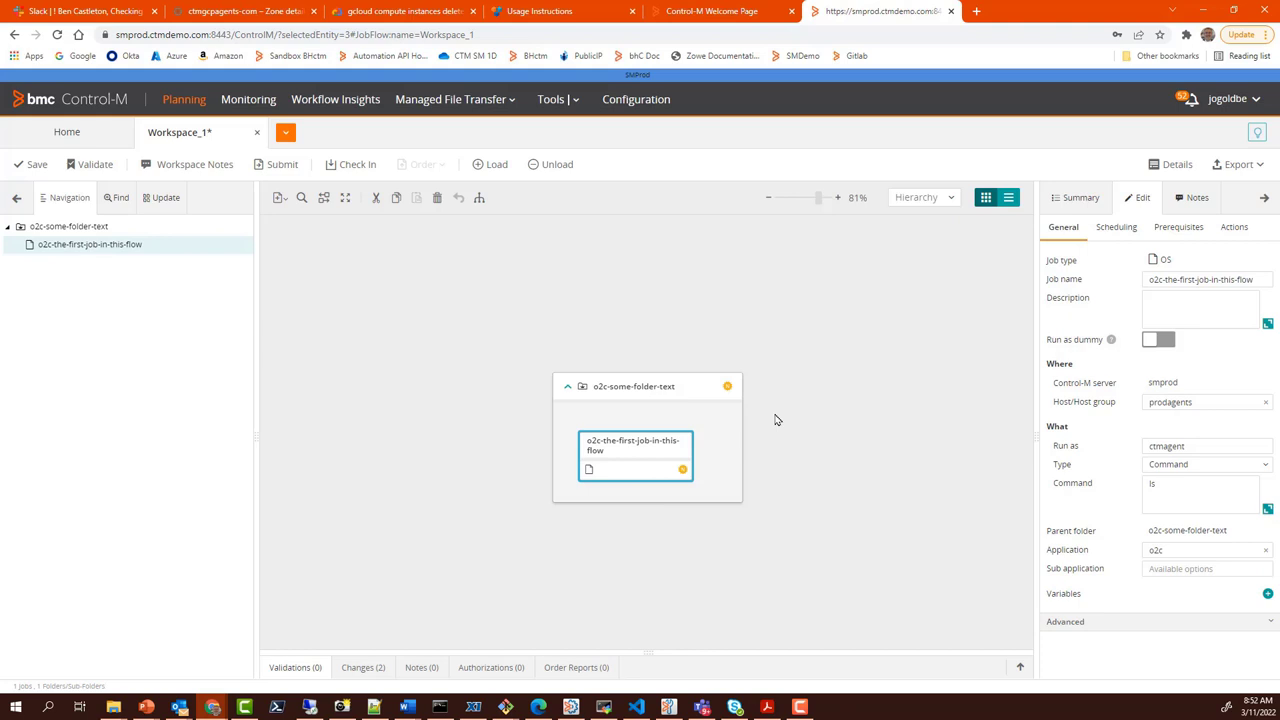
{"action": "mouse_move", "coordinate": [878, 399]}
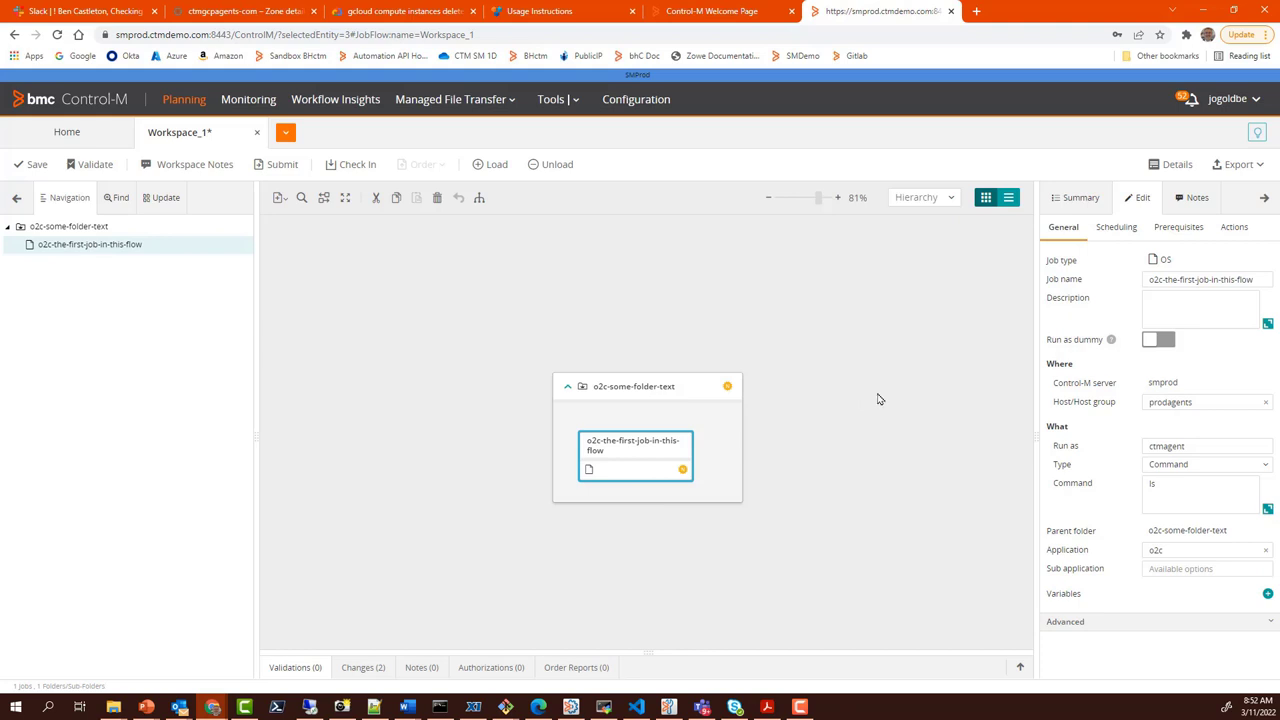
{"action": "left_click", "coordinate": [89, 164]}
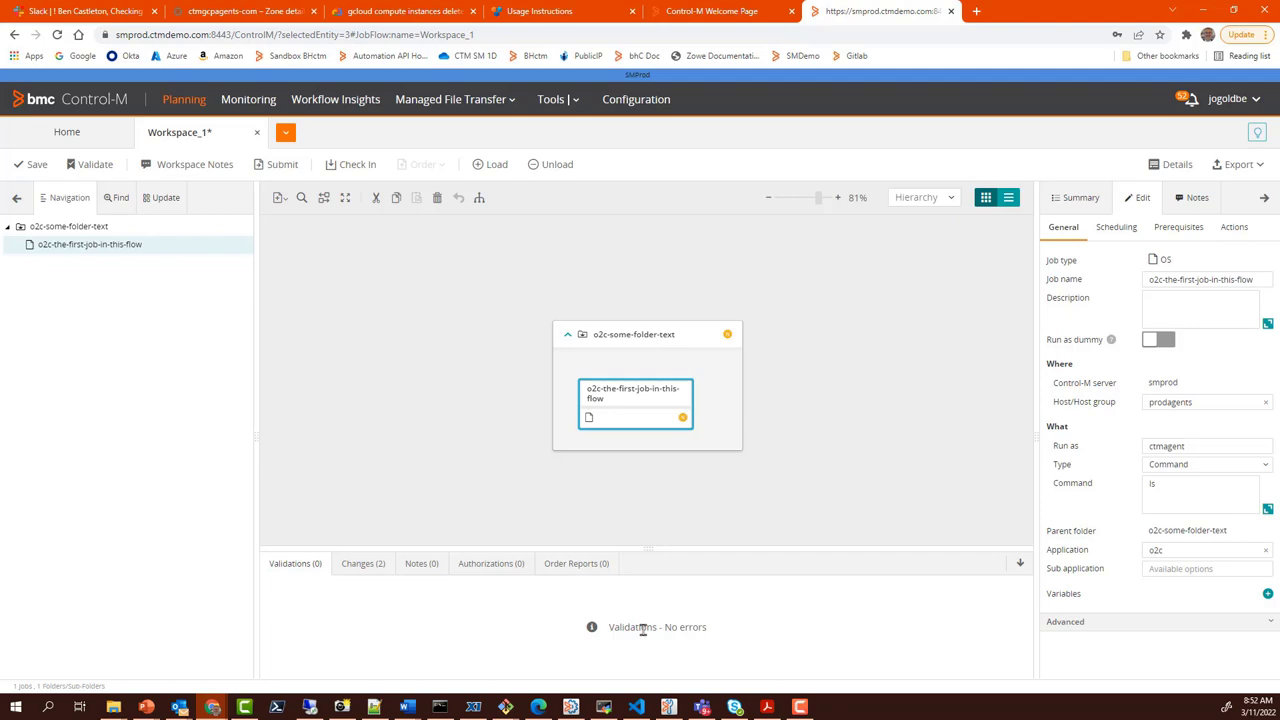
{"action": "mouse_move", "coordinate": [447, 291]}
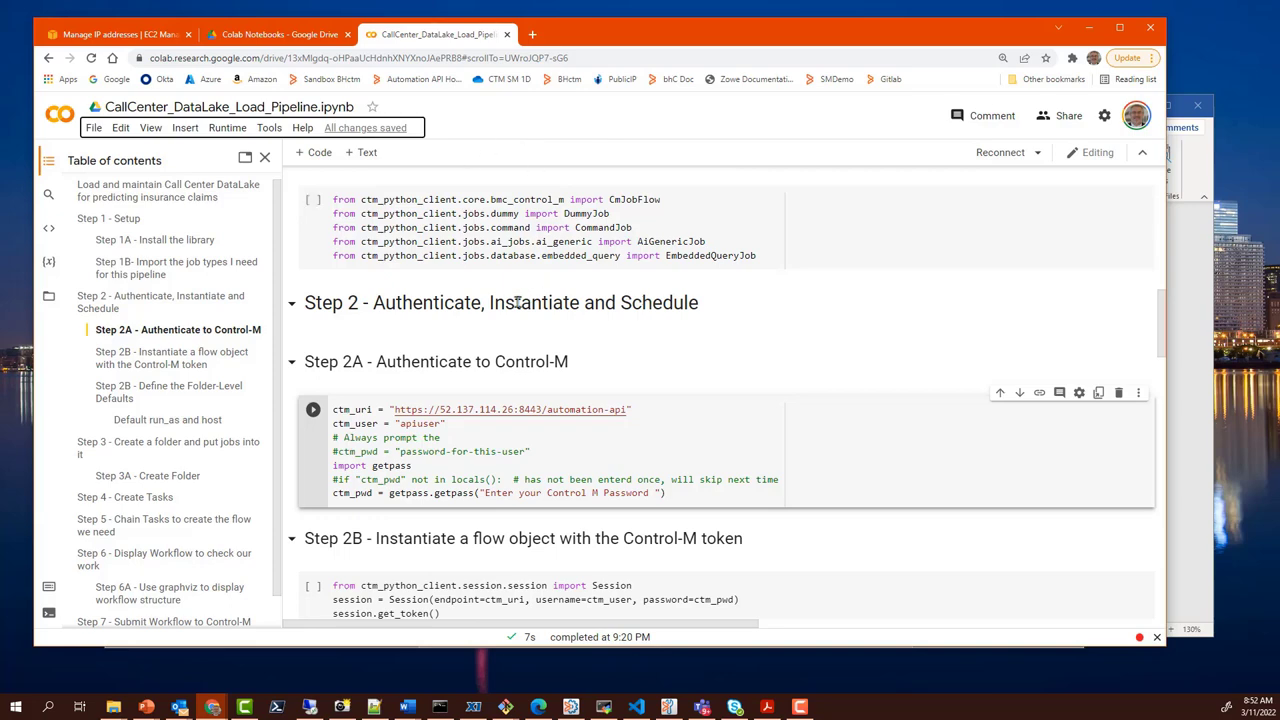
- Run all cells of the CallCenter DataLake notebook via Runtime > Run all
{"action": "scroll", "scroll_direction": "down", "scroll_amount": 3}
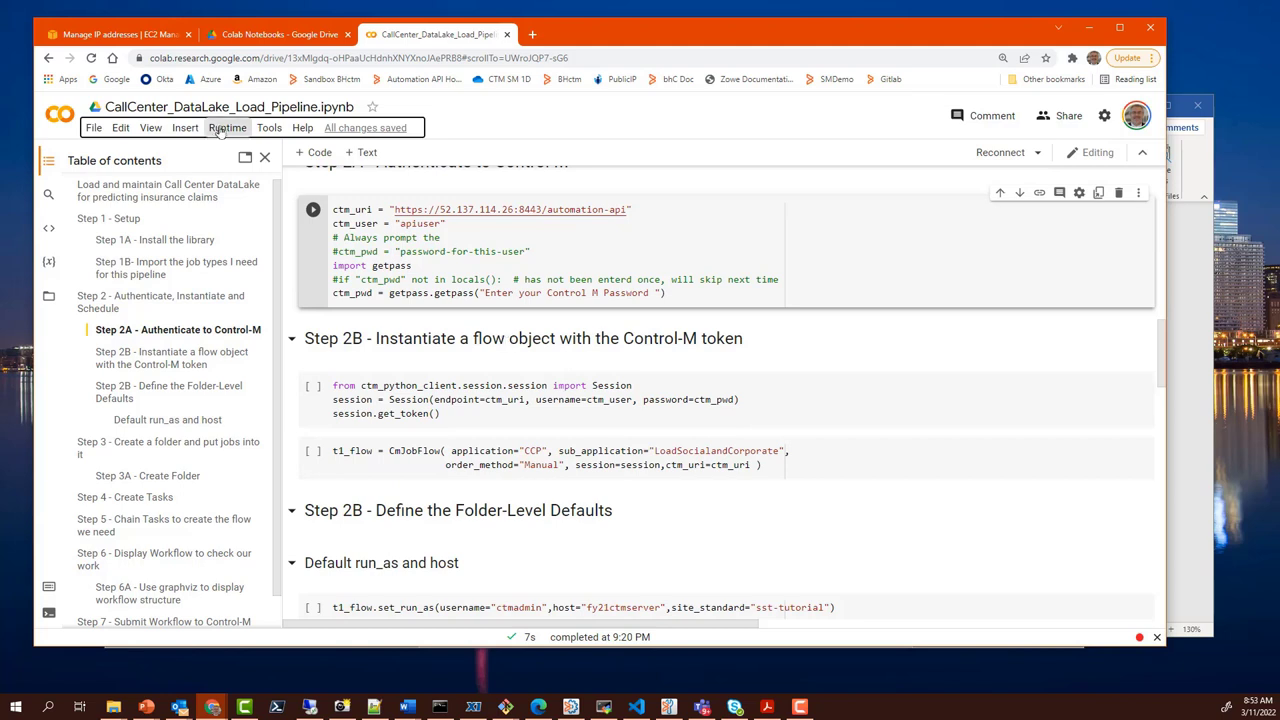
{"action": "left_click", "coordinate": [227, 127]}
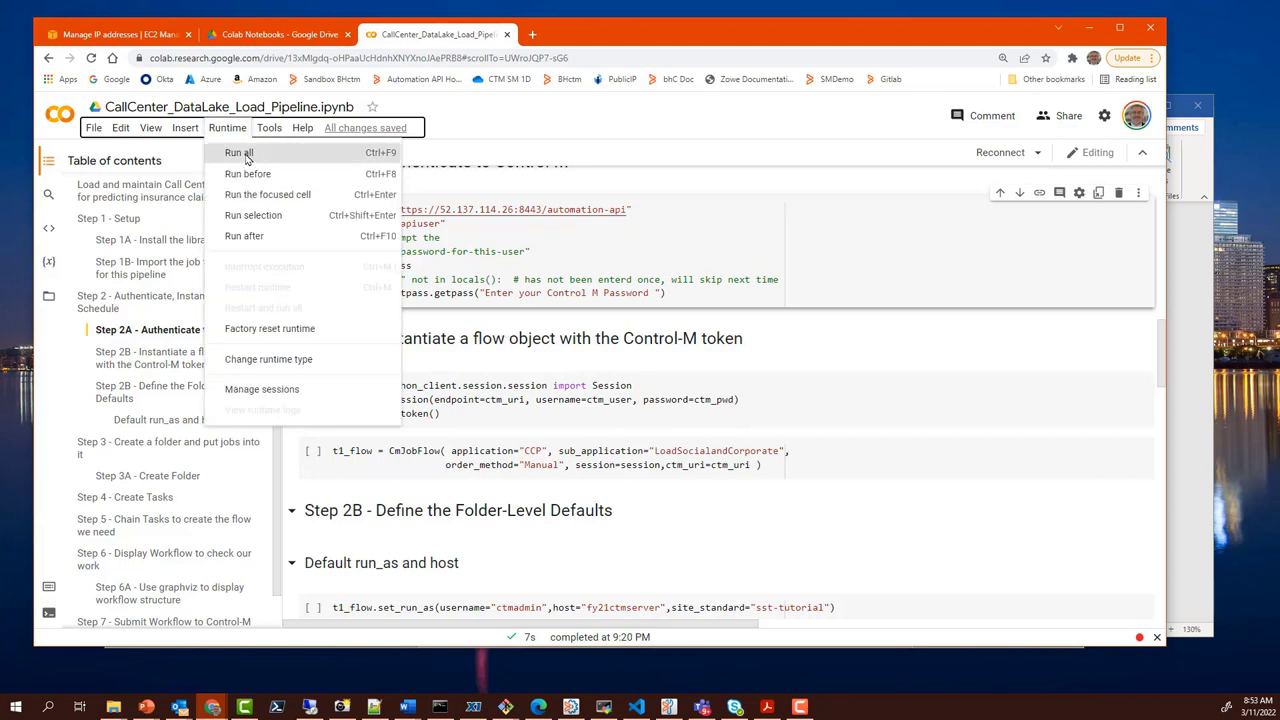
{"action": "left_click", "coordinate": [238, 152]}
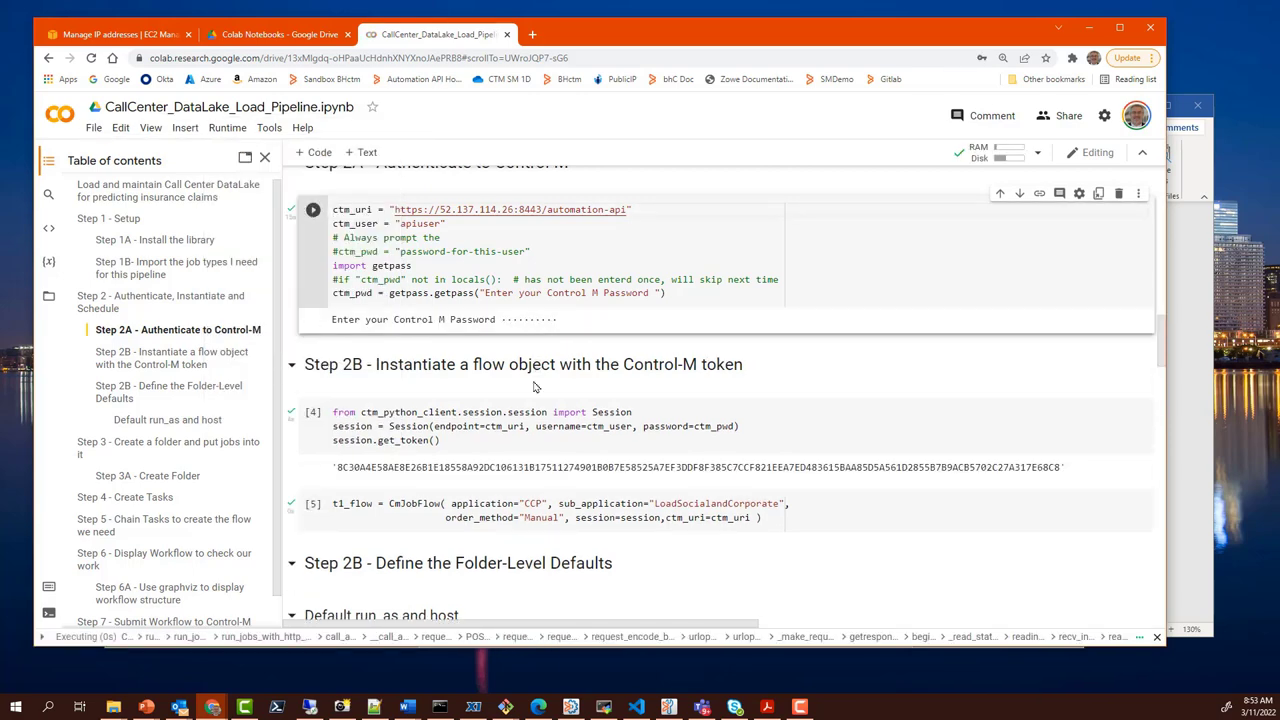
{"action": "scroll", "scroll_direction": "down", "scroll_amount": 3}
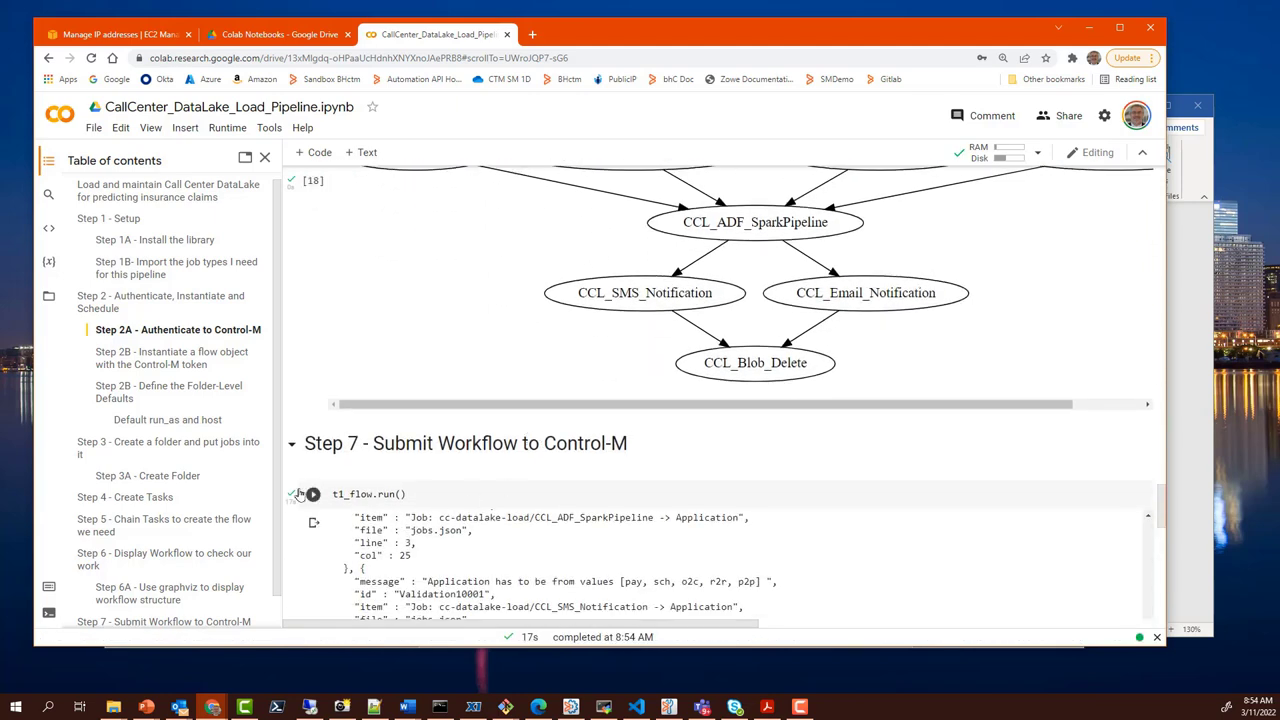
{"action": "mouse_move", "coordinate": [563, 554]}
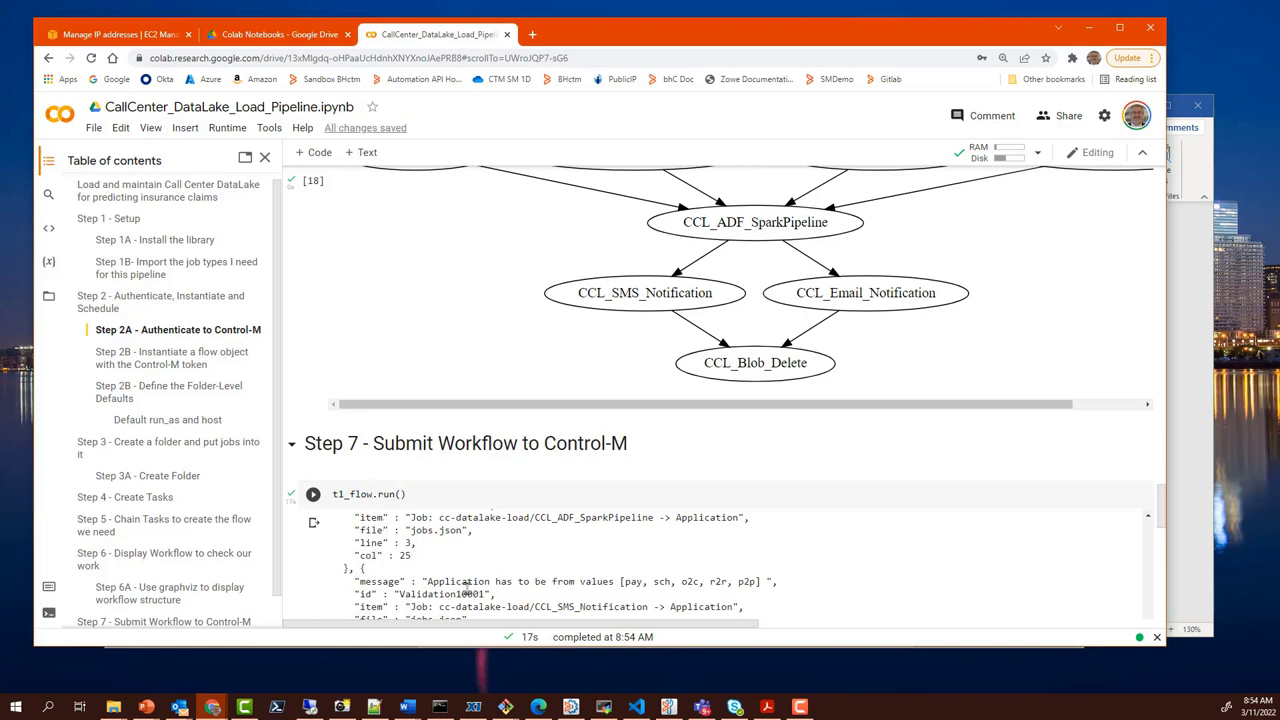
{"action": "mouse_move", "coordinate": [575, 578]}
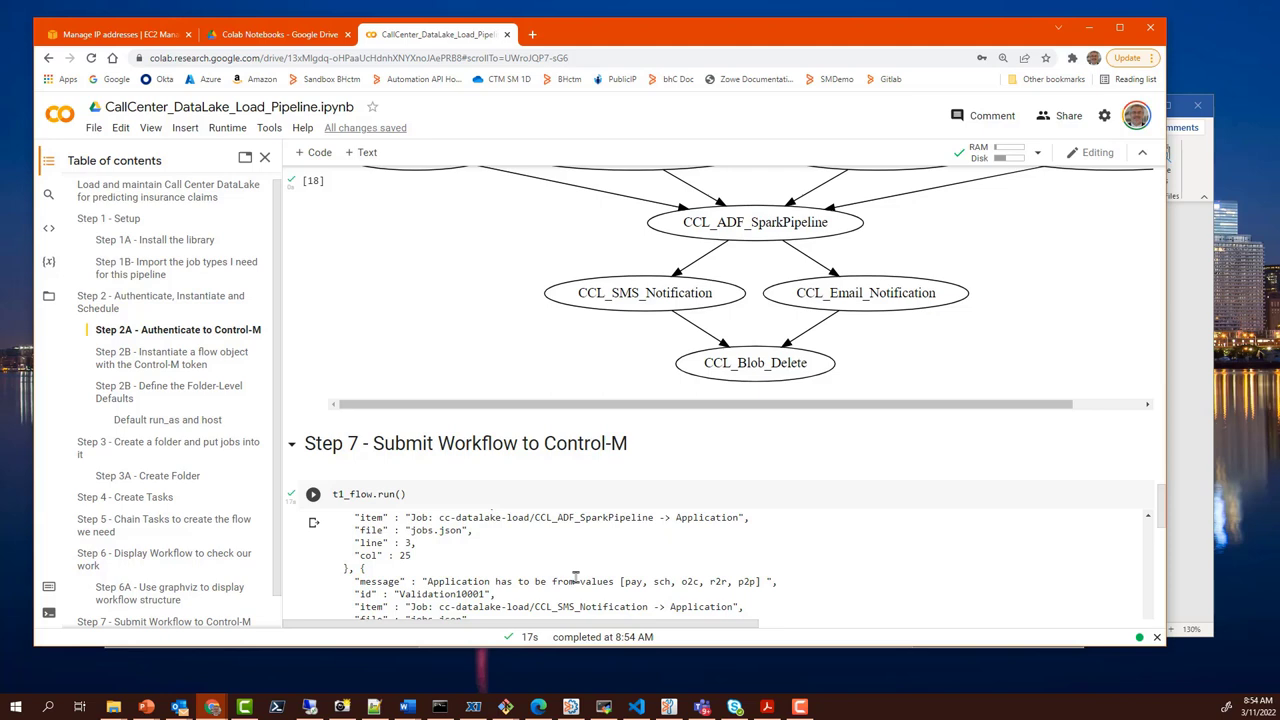
{"action": "mouse_move", "coordinate": [560, 577]}
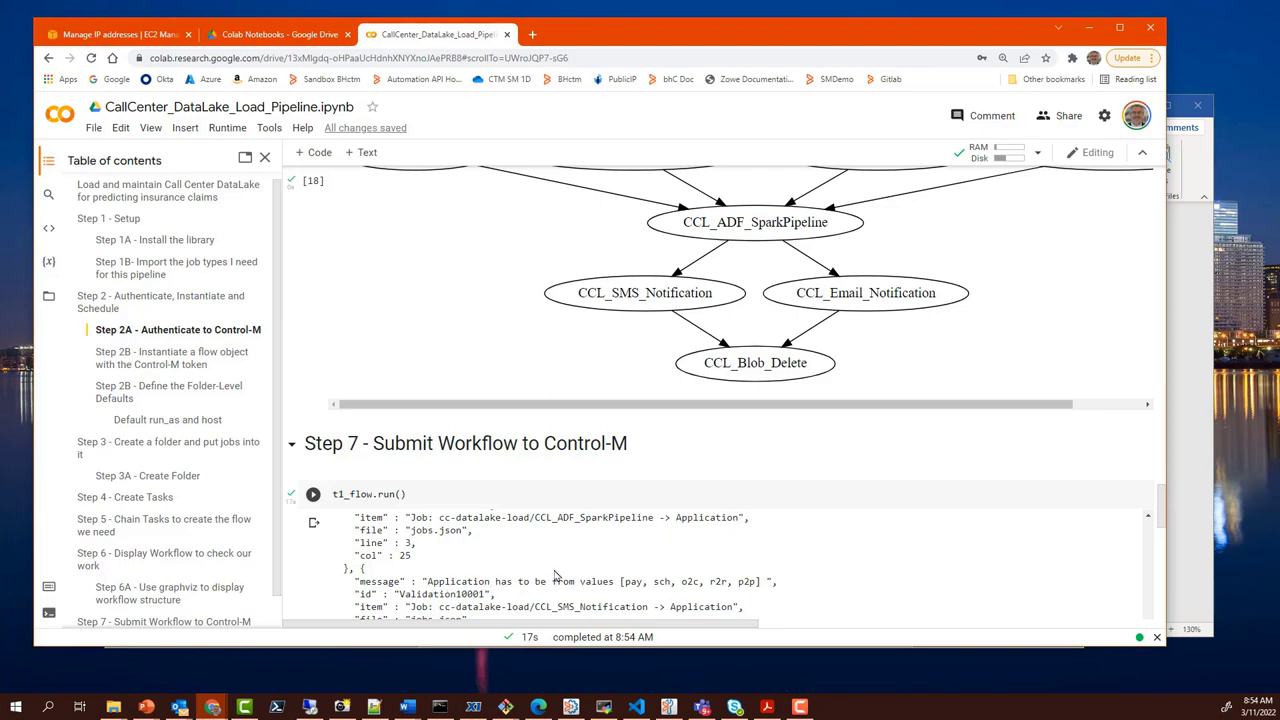
{"action": "double_click", "coordinate": [675, 581]}
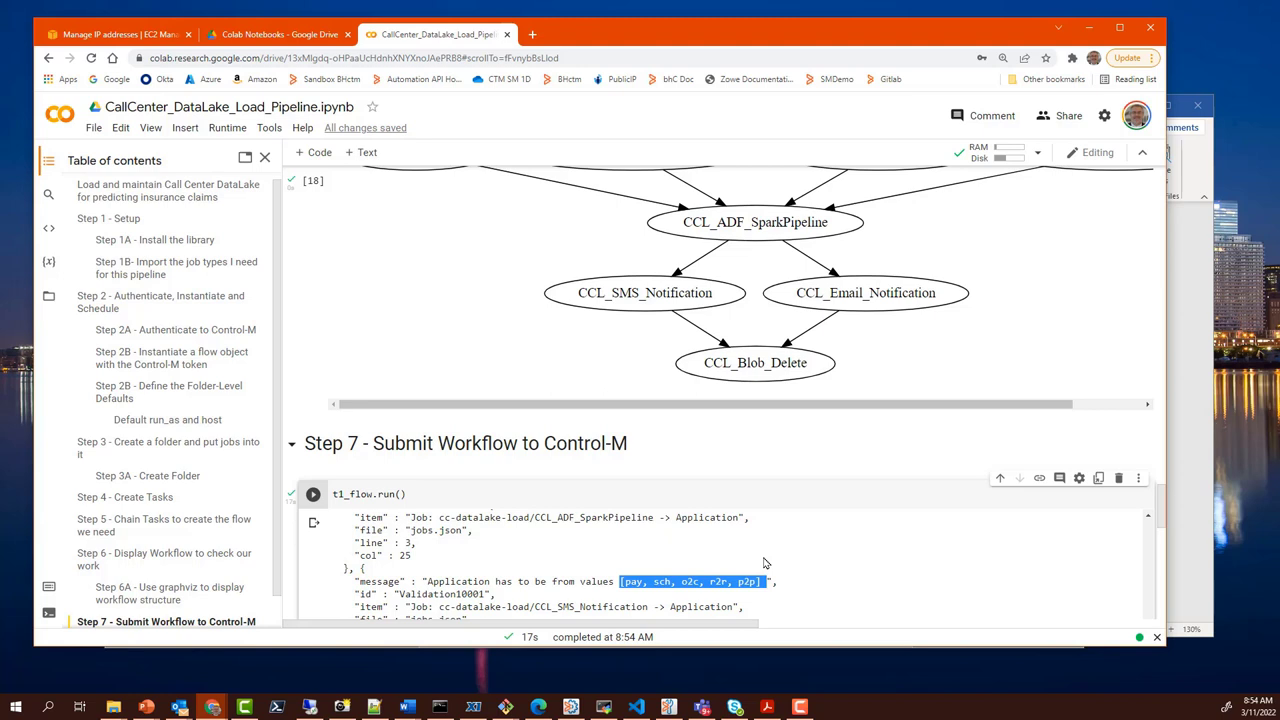
{"action": "mouse_move", "coordinate": [510, 573]}
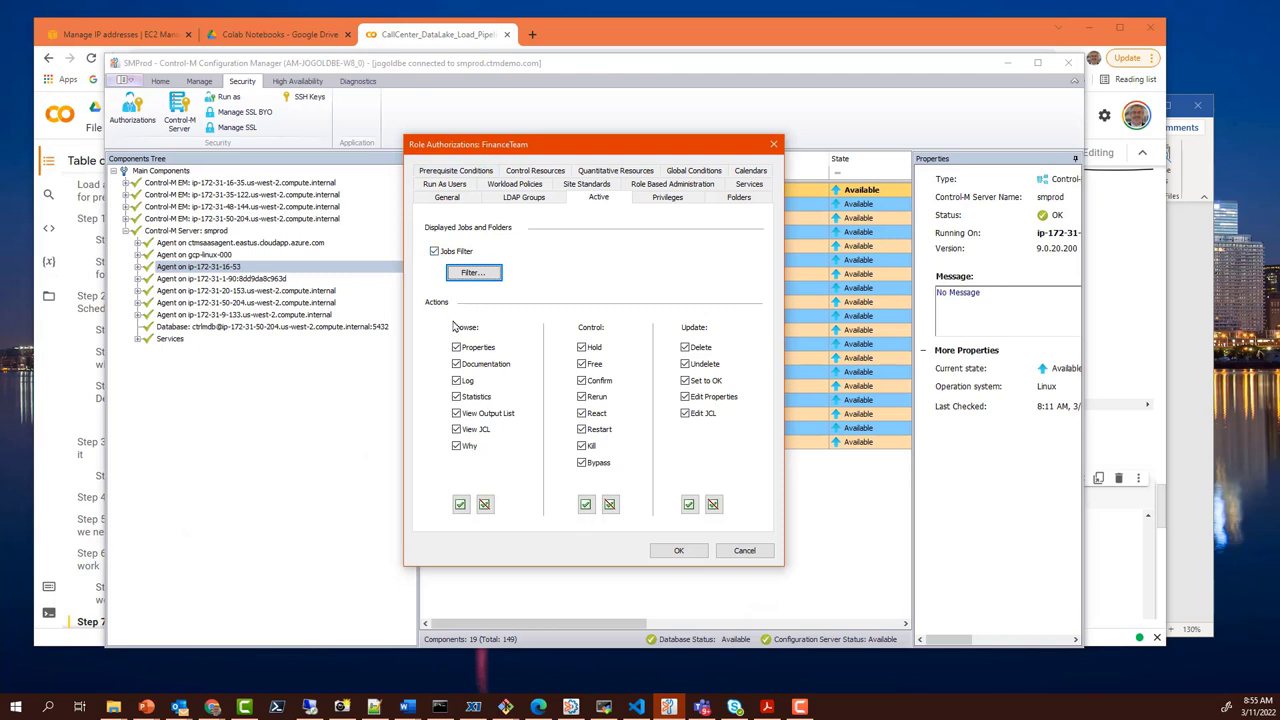
{"action": "mouse_move", "coordinate": [460, 318]}
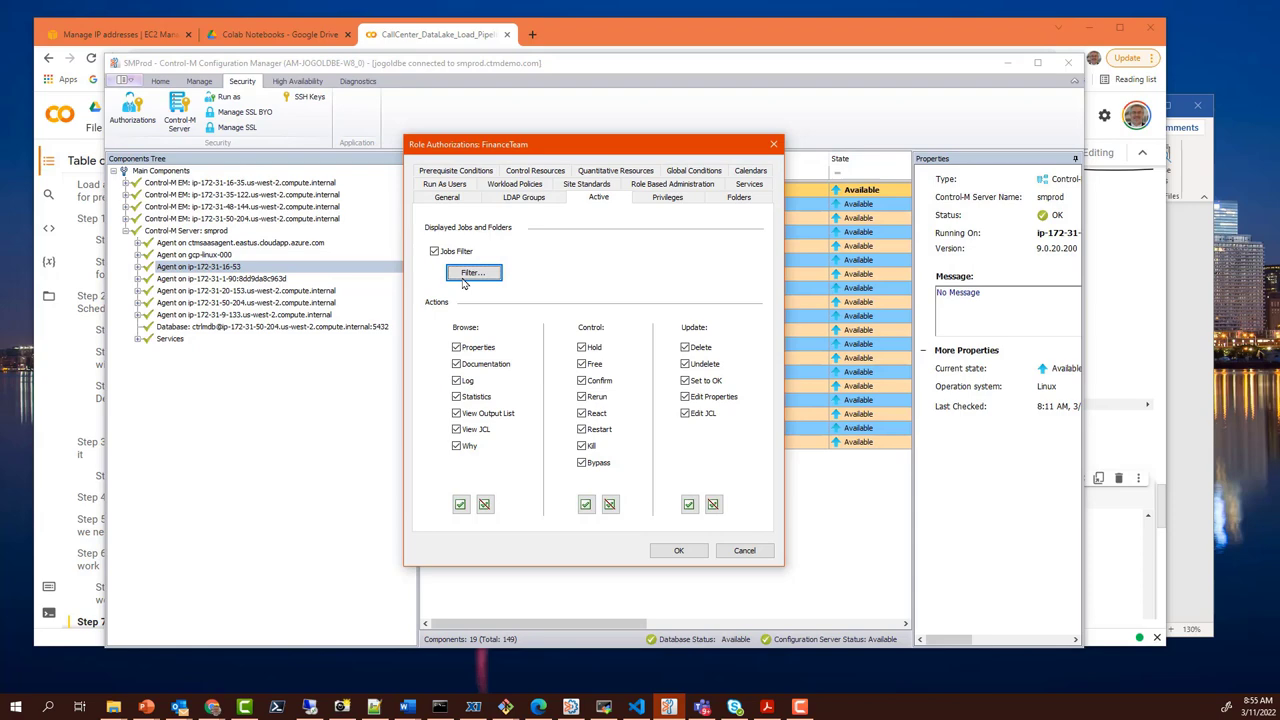
{"action": "left_click", "coordinate": [472, 272]}
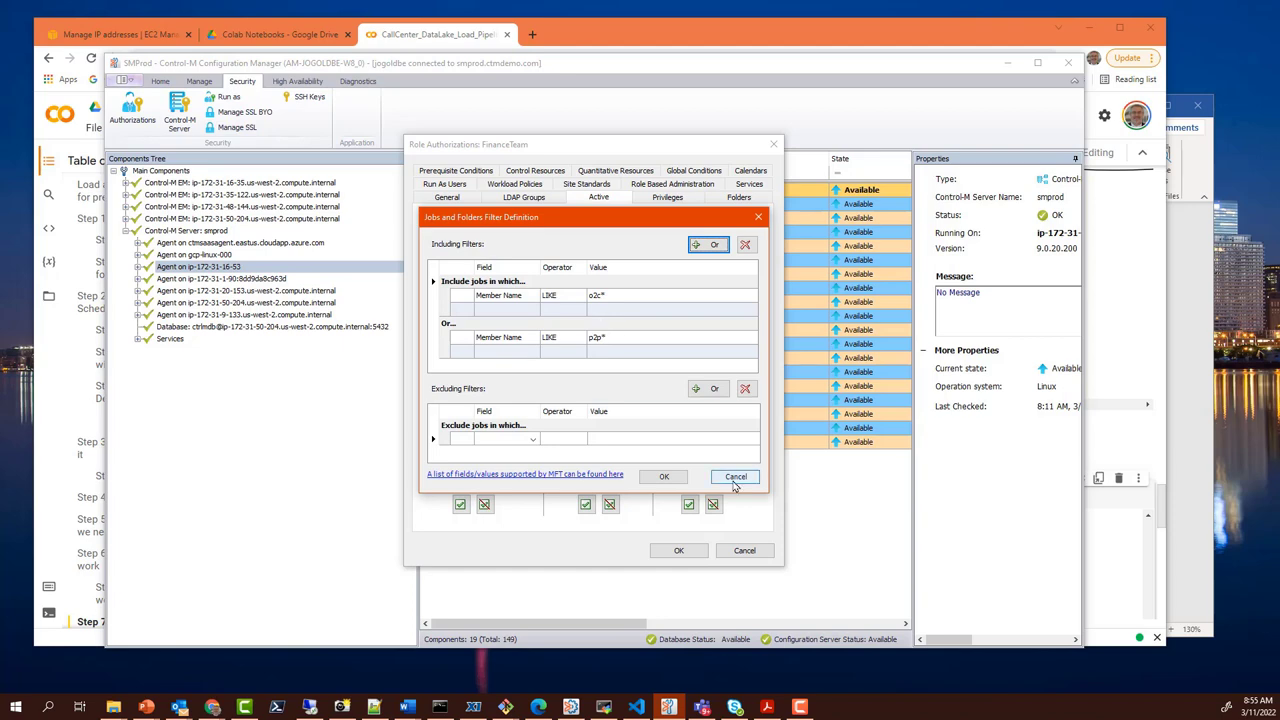
{"action": "left_click", "coordinate": [735, 476]}
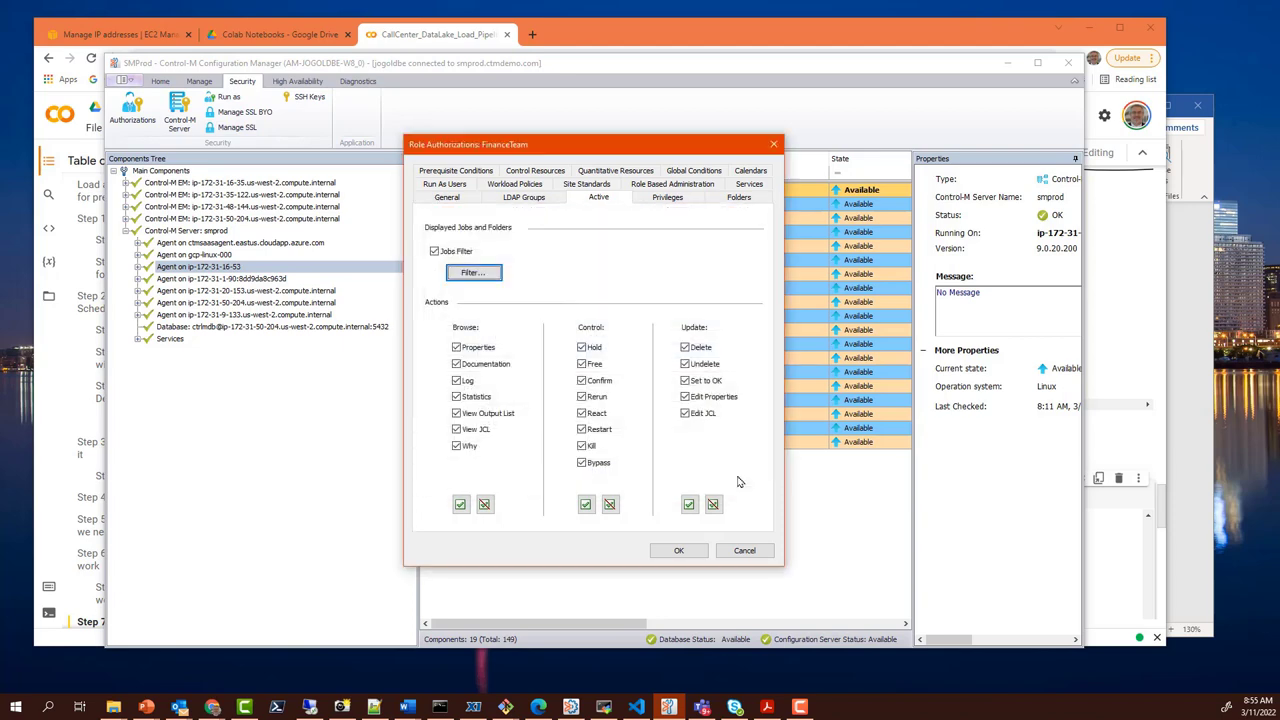